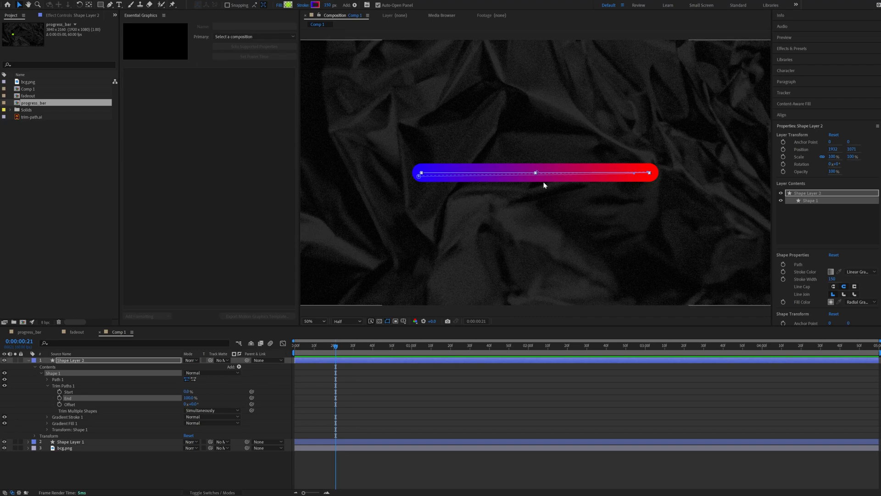
pyautogui.moveTo(65, 389)
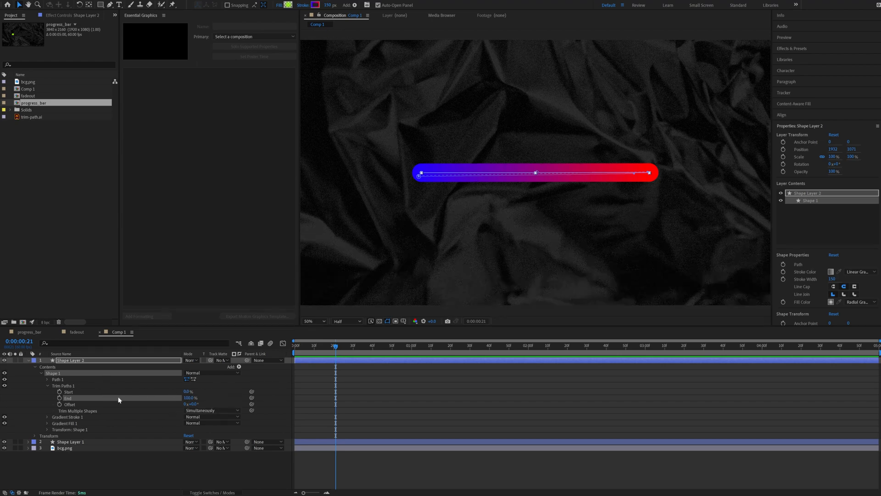
# Draw the bar line with the Pen tool and make its stroke red
pyautogui.click(189, 397)
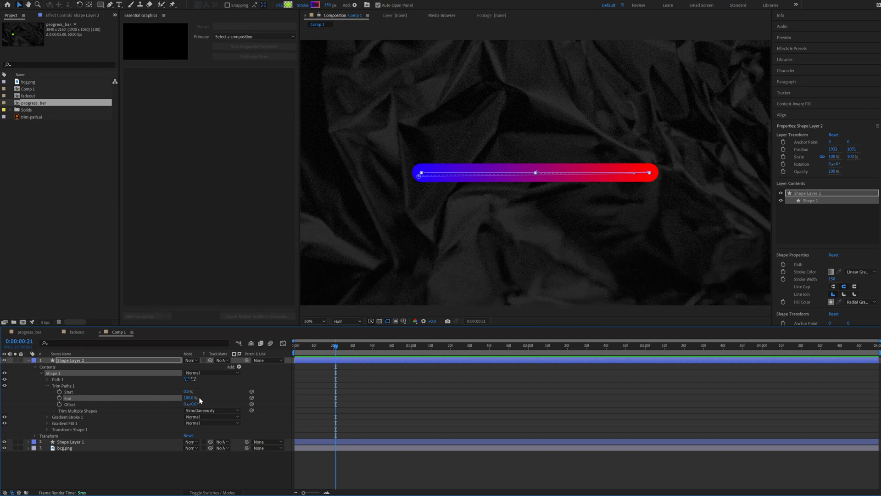
pyautogui.moveTo(86, 392)
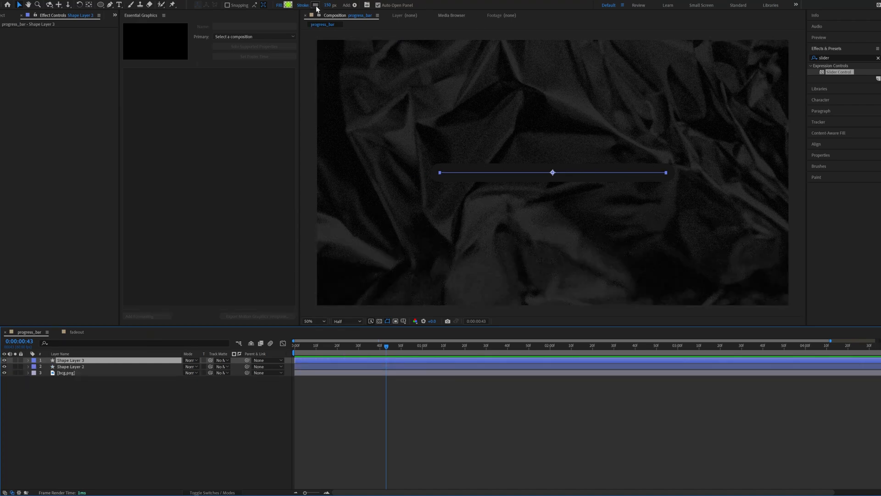
pyautogui.click(316, 5)
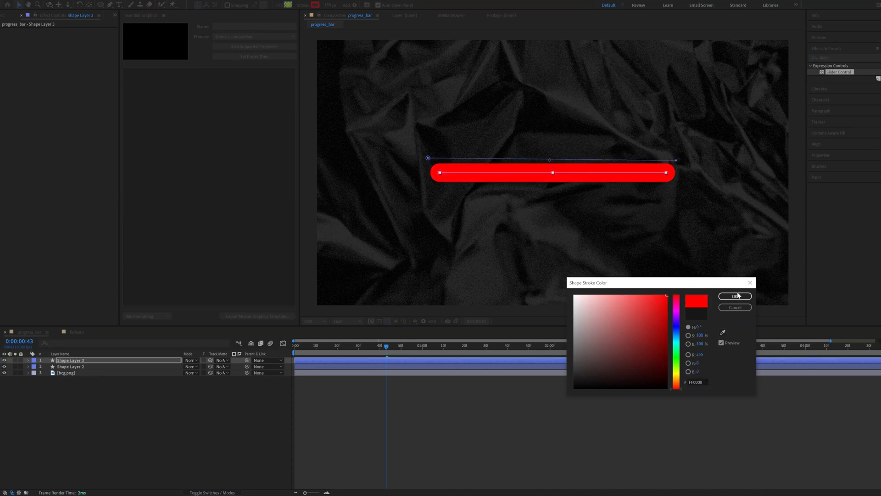
pyautogui.click(735, 295)
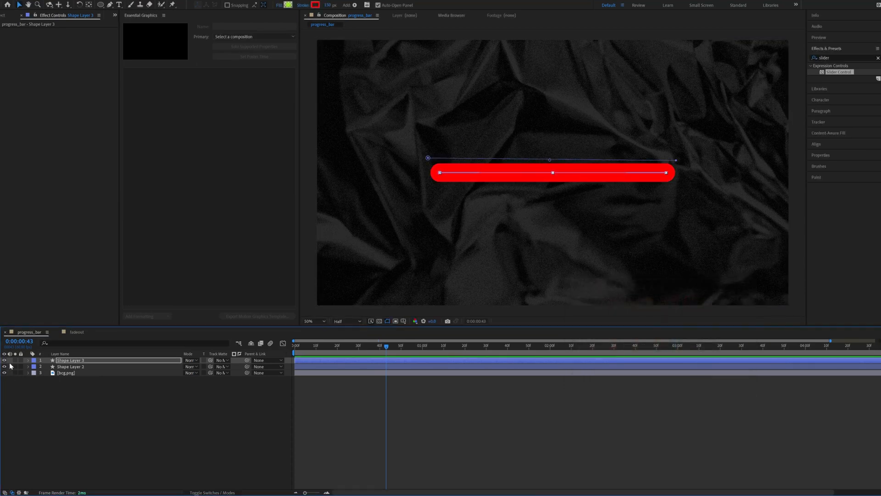
# Expand the bar layer and add a Trim Paths operator to the shape
pyautogui.click(25, 360)
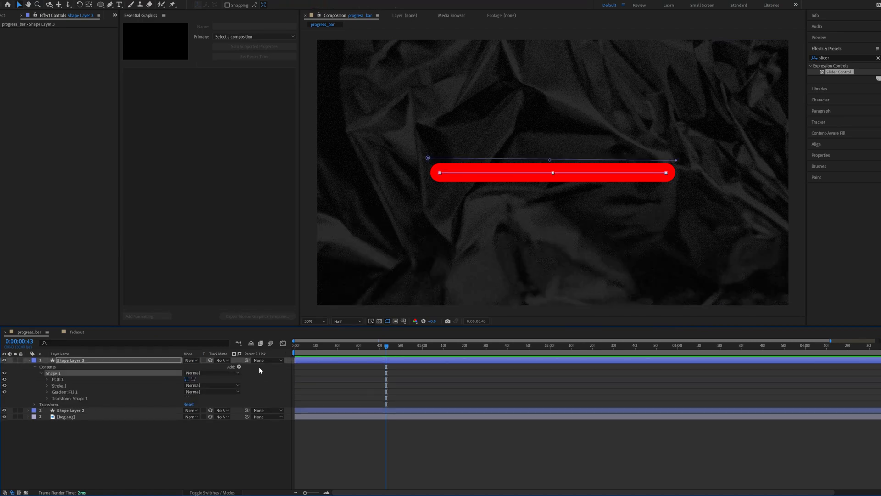
pyautogui.click(237, 368)
pyautogui.write('x')
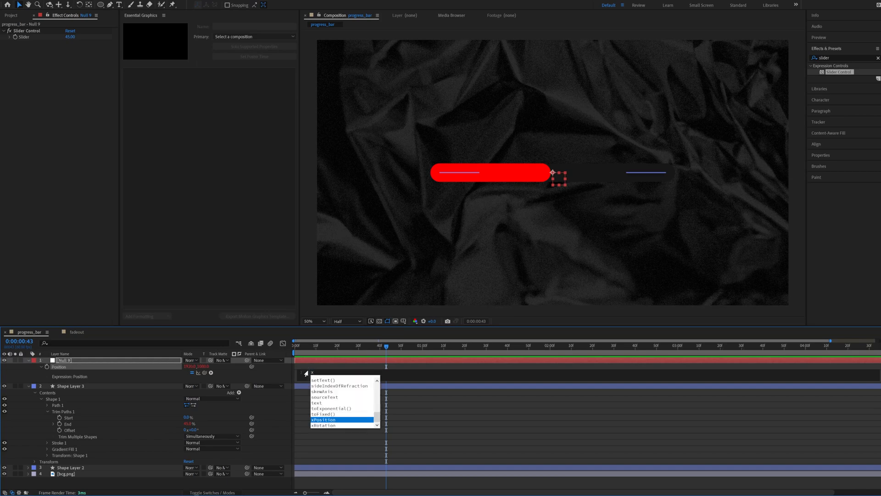
# Write the null's Position expression using the bar layer's toComp with path.pointOnPath()
pyautogui.write('Layer 3");')
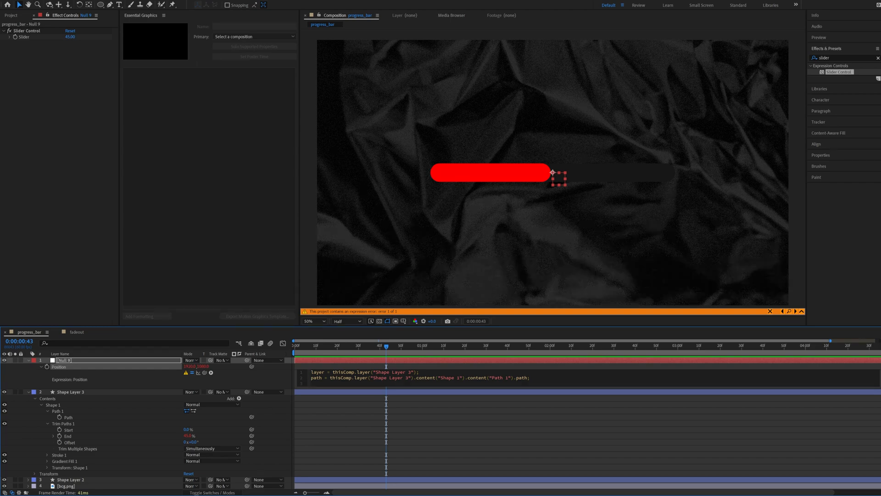
pyautogui.write('lay')
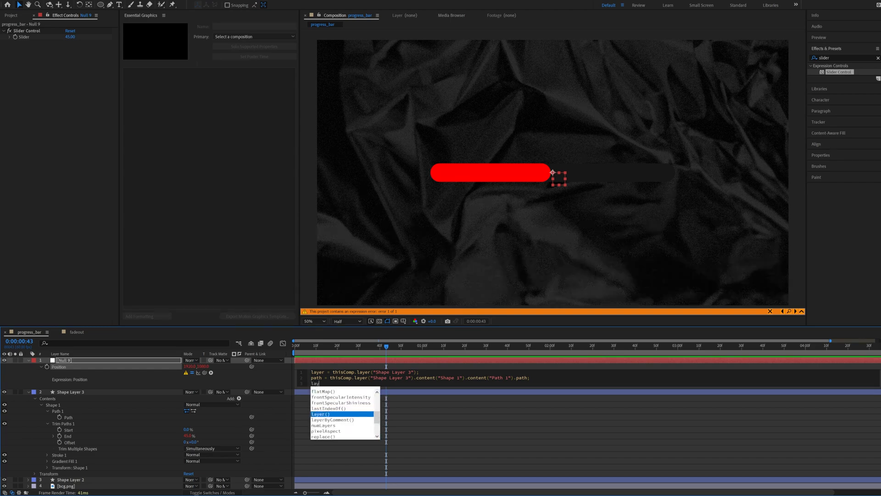
pyautogui.write('.toC')
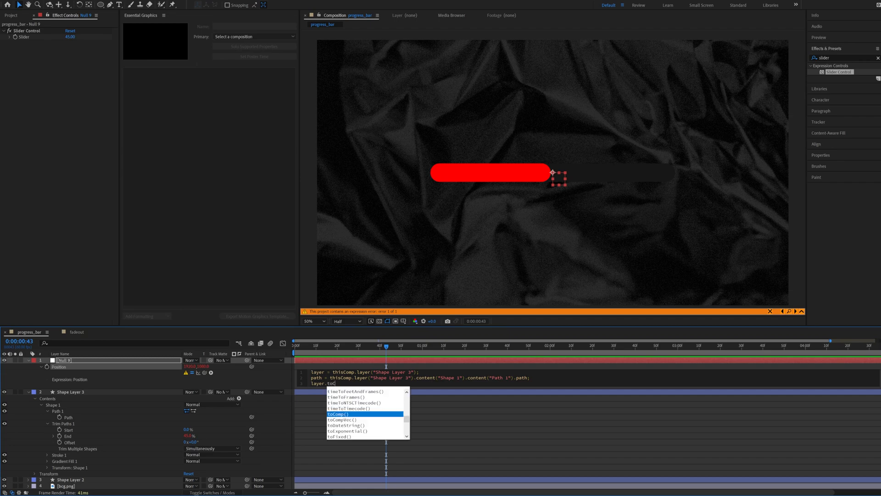
pyautogui.click(338, 414)
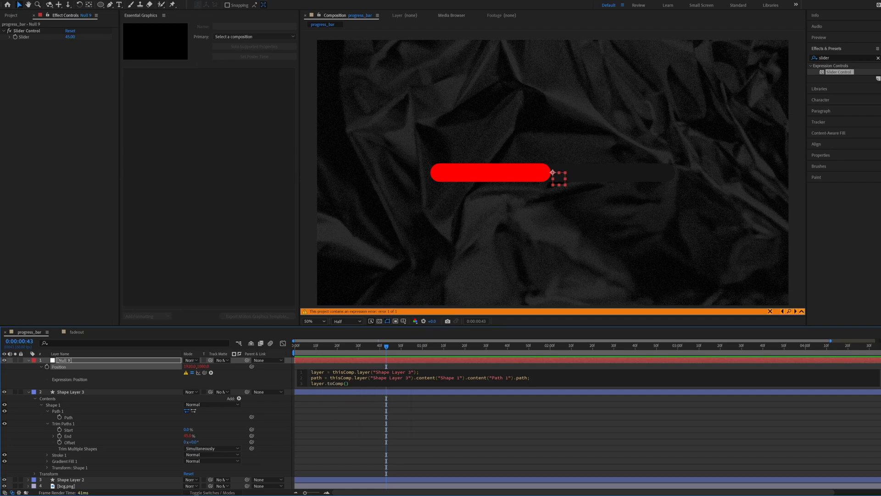
pyautogui.write('path.')
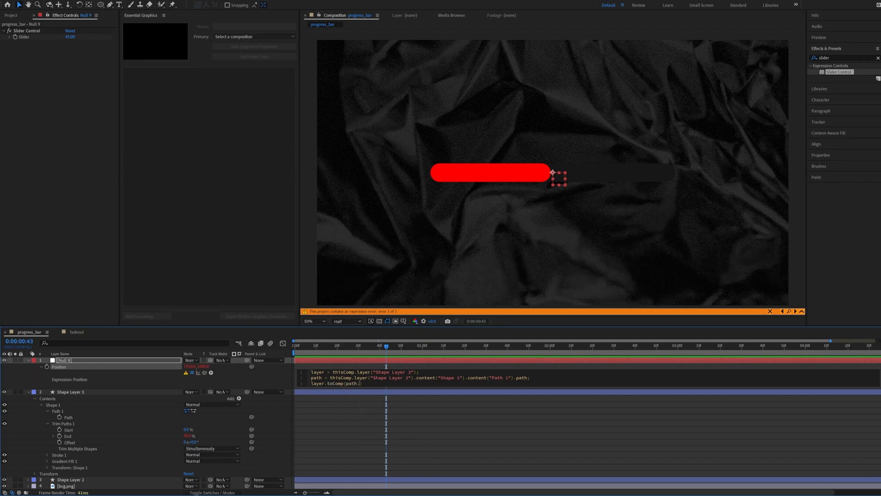
pyautogui.write('.pointOnPath()')
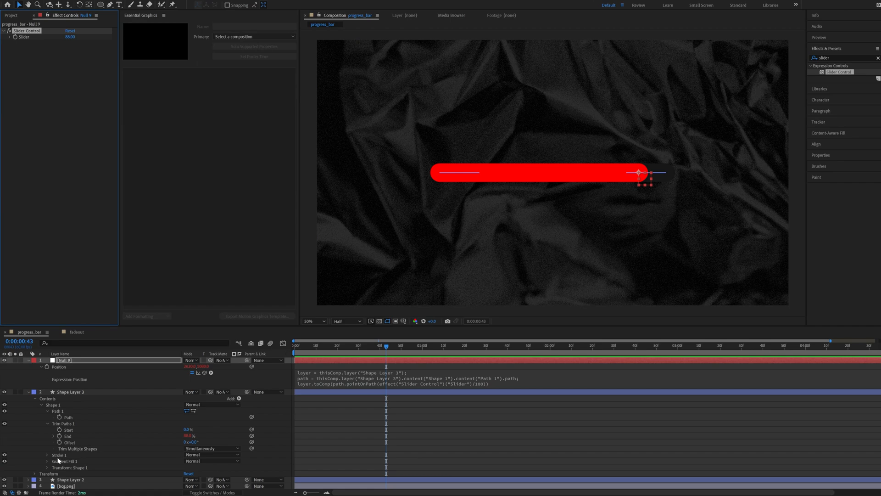
# Set Stroke 1's Line Cap to Round Cap so the bar ends are rounded
pyautogui.scroll(-3)
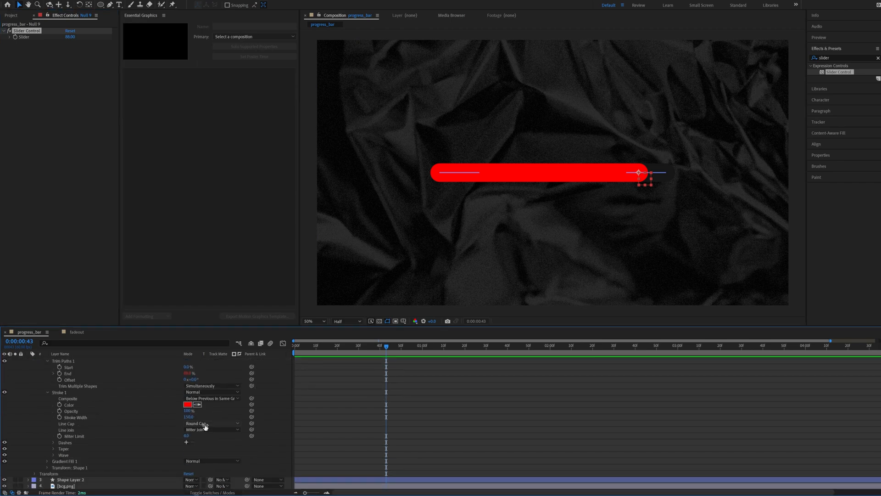
pyautogui.click(212, 423)
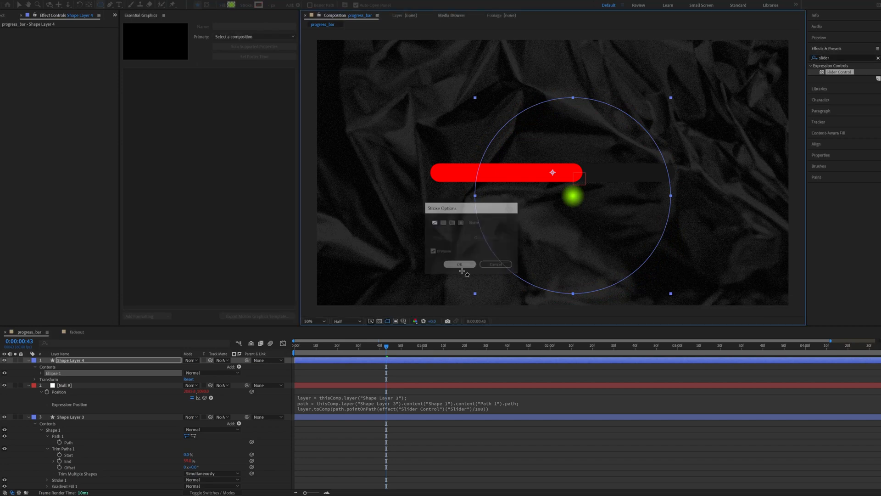
# Give the circle a radial gradient fill with green centre and yellow outer stop
pyautogui.click(459, 264)
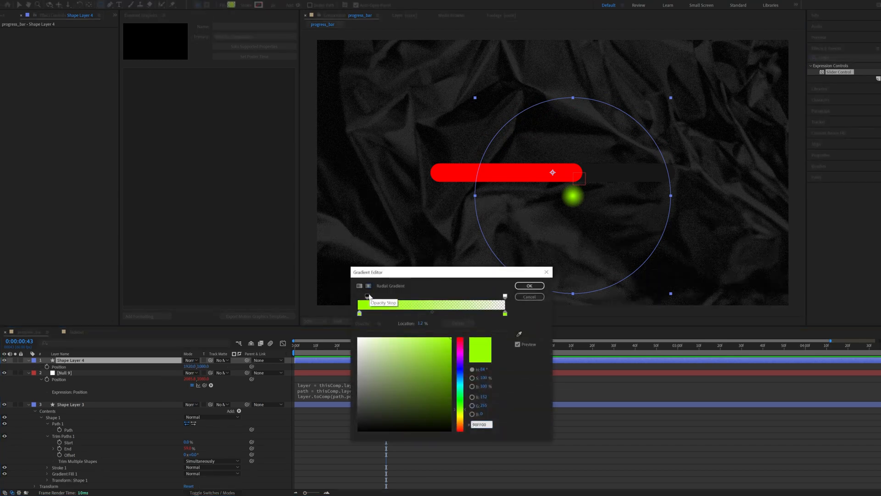
pyautogui.click(528, 286)
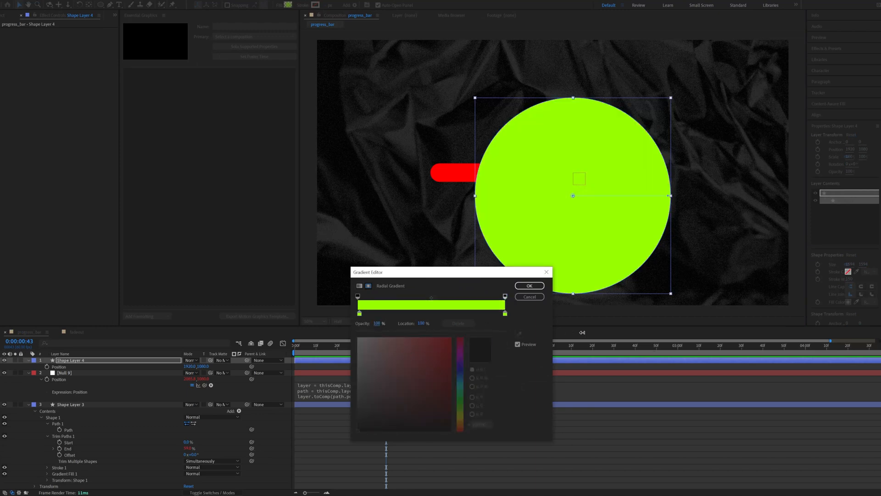
pyautogui.moveTo(504, 313)
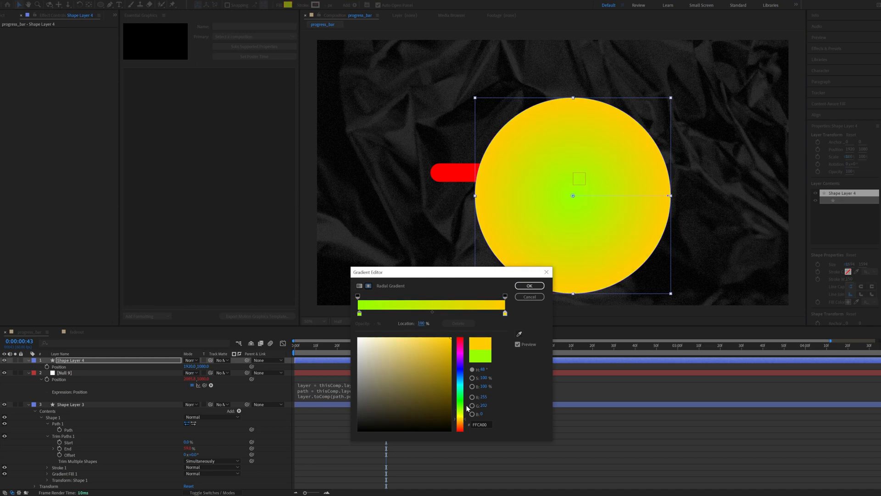
pyautogui.click(528, 286)
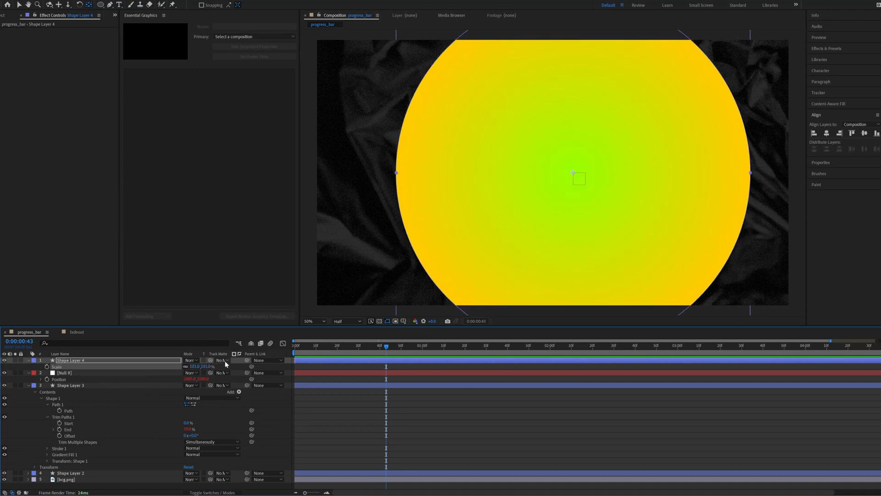
# Set the gradient circle's Track Matte to Shape Layer 3 so the bar shows the gradient
pyautogui.click(220, 360)
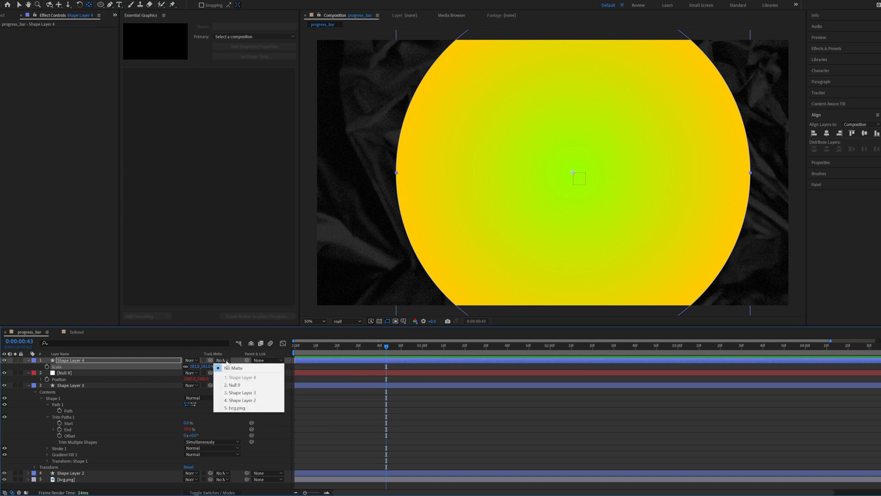
pyautogui.click(241, 391)
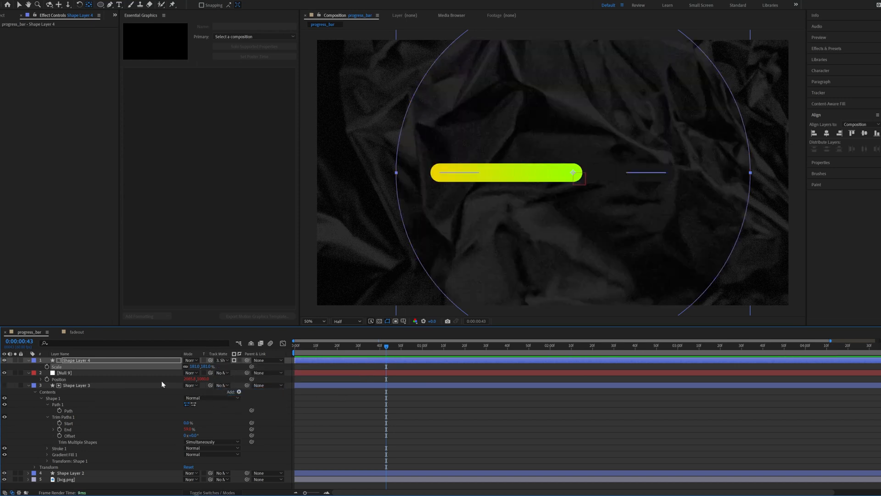
pyautogui.moveTo(177, 384)
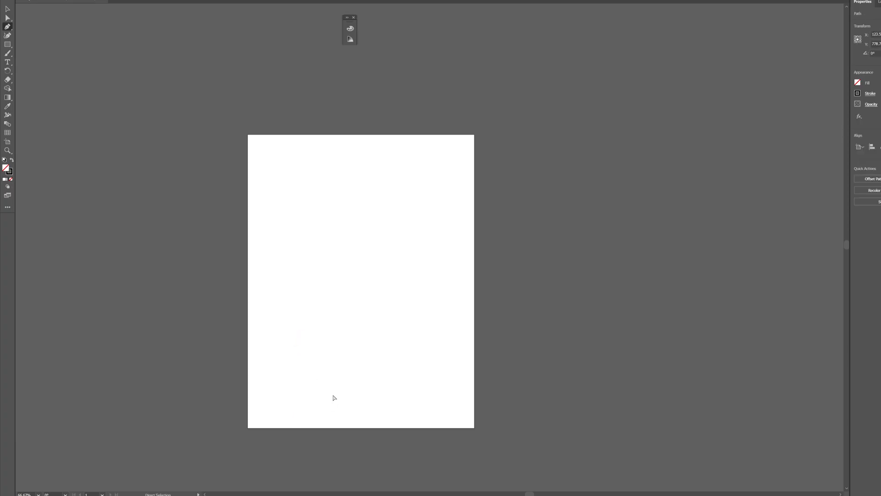
# Draw a stepped path of vertical and horizontal segments and round its corners
pyautogui.moveTo(306, 336); pyautogui.dragTo(307, 374)
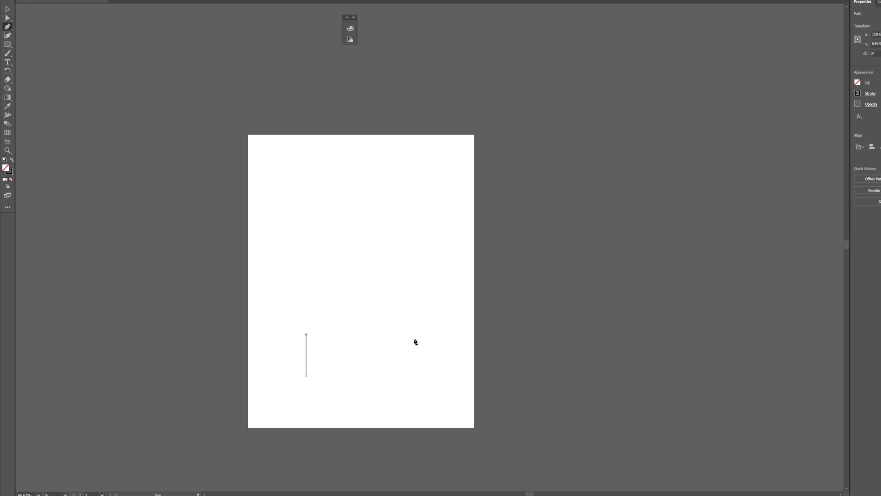
pyautogui.click(419, 284)
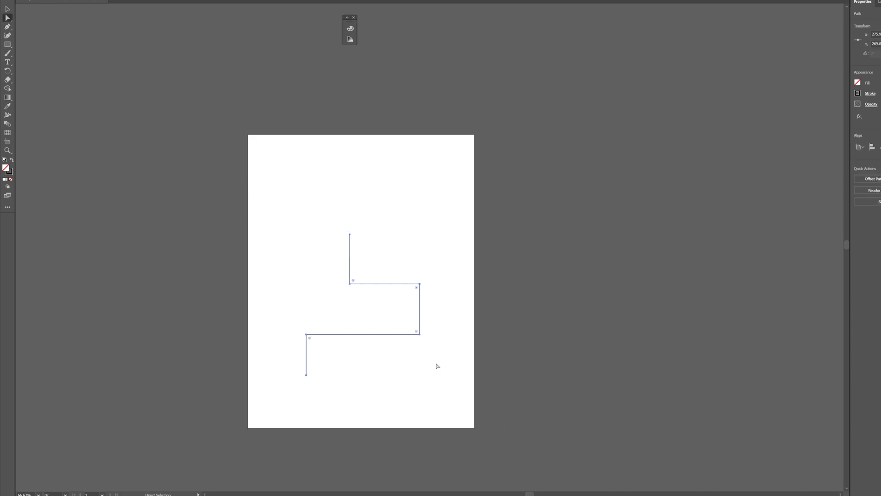
pyautogui.moveTo(353, 280); pyautogui.dragTo(361, 271)
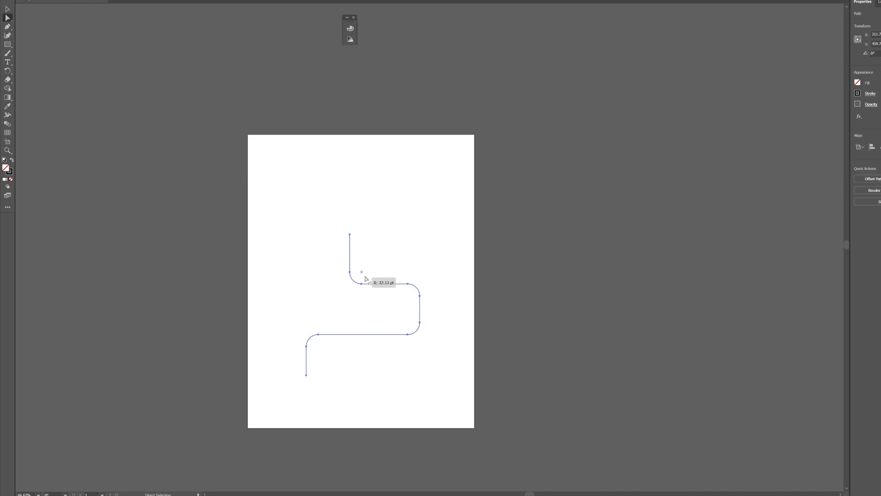
pyautogui.click(16, 1)
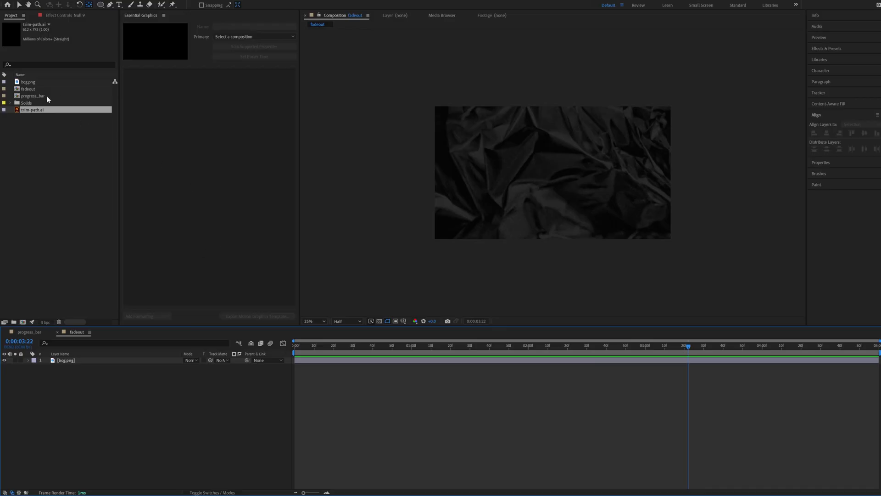
# Convert the imported trim-path.ai layer into an editable shape layer via Create Shapes from Vector Layer
pyautogui.rightClick(31, 109)
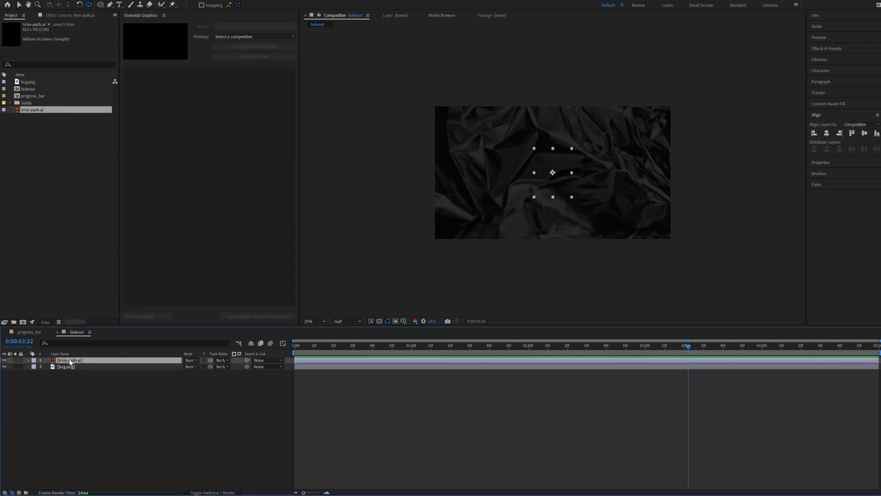
pyautogui.rightClick(69, 359)
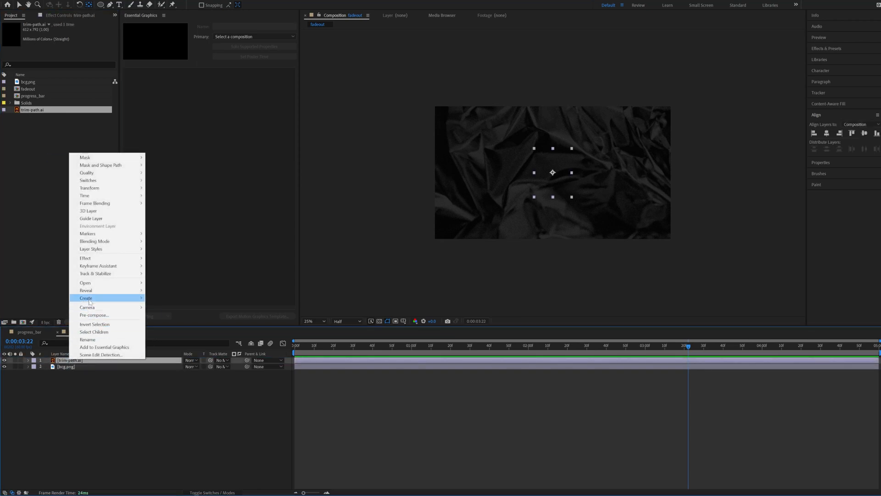
pyautogui.click(85, 297)
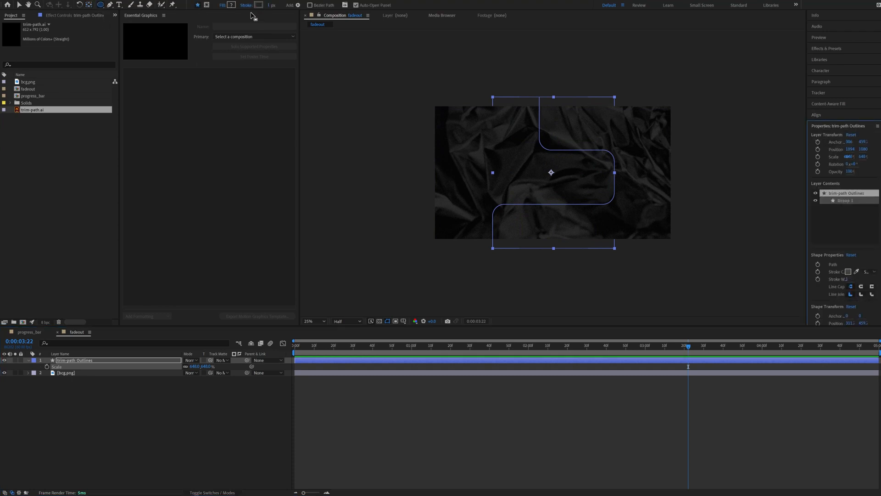
# Duplicate the Outlines layer and recolour the copy's stroke bright red
pyautogui.click(275, 6)
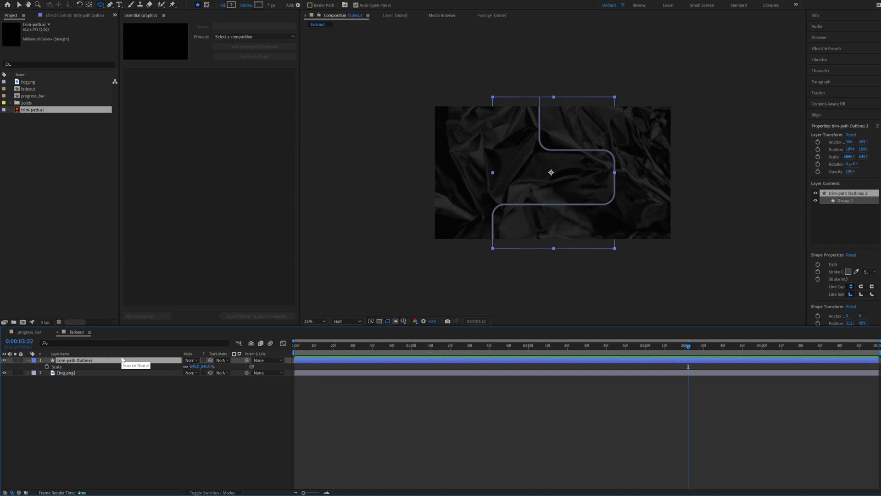
pyautogui.click(848, 272)
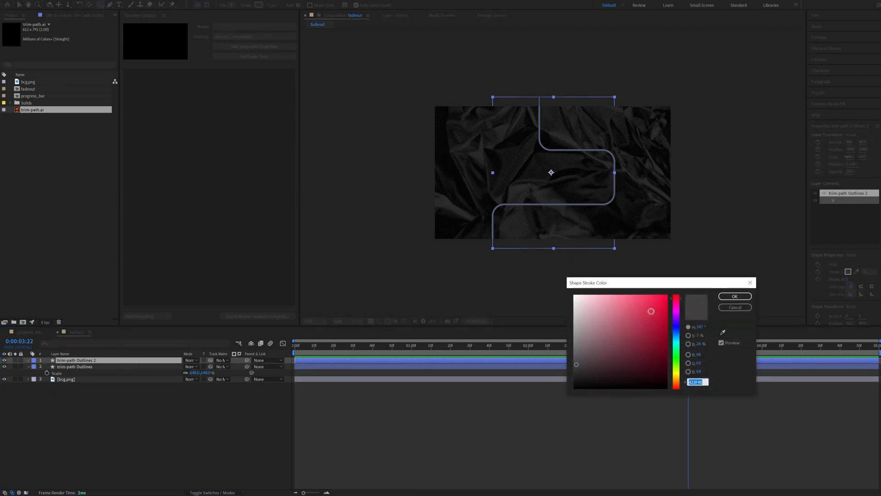
pyautogui.click(734, 297)
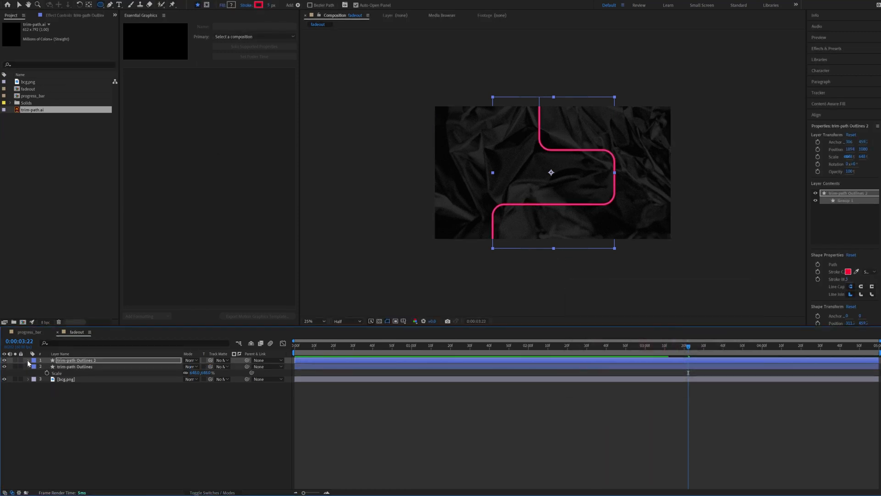
# Reveal the red path layer's contents and its Add shape-operations list
pyautogui.click(28, 360)
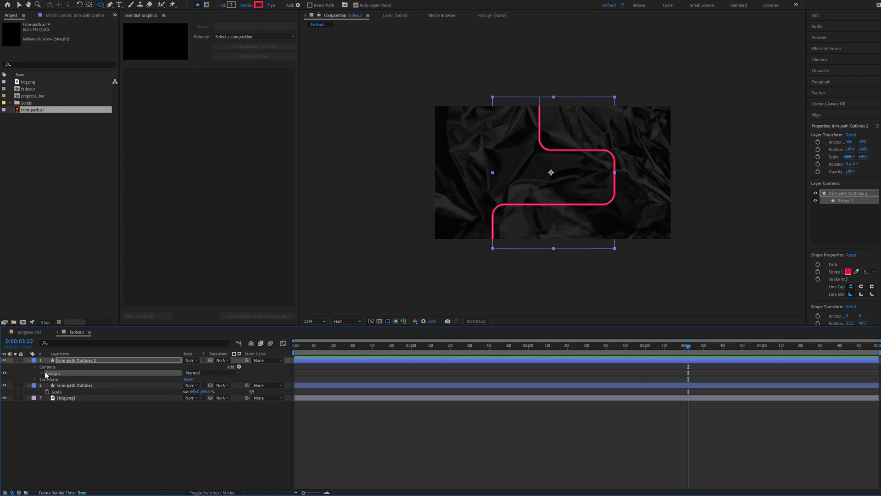
pyautogui.click(236, 366)
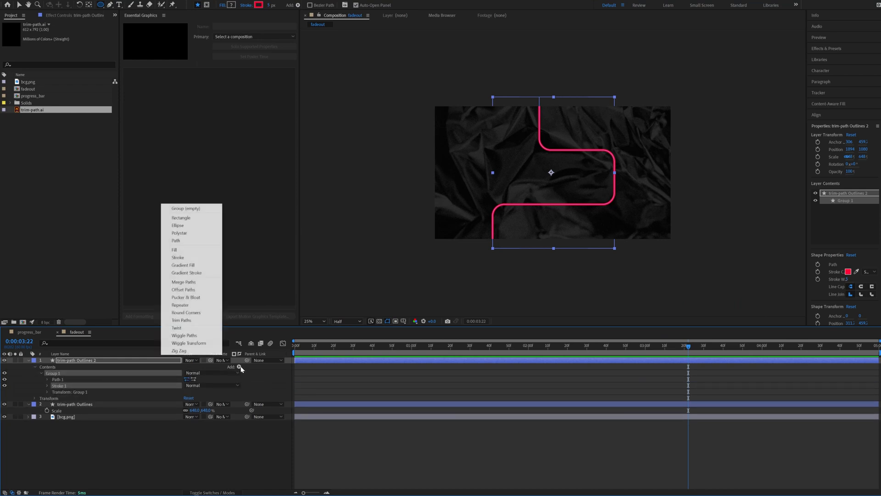
# Add Trim Paths to the red stroke and create a null with a Slider Control
pyautogui.click(180, 319)
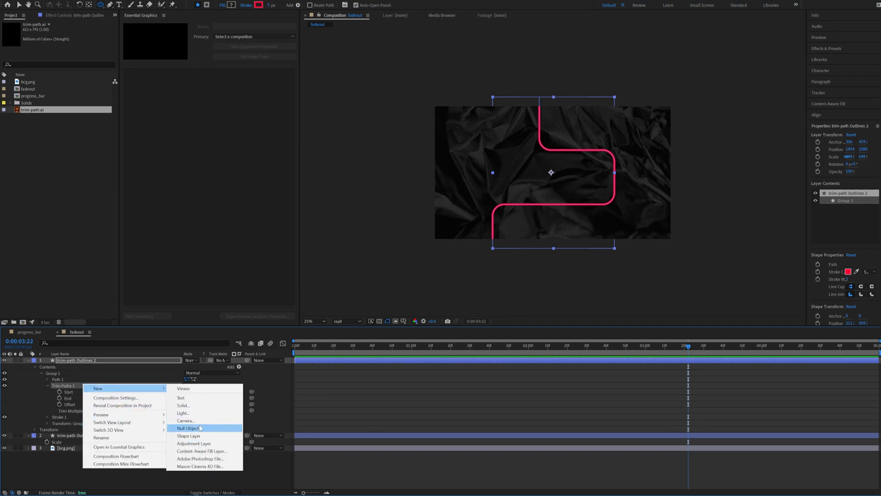
pyautogui.click(188, 427)
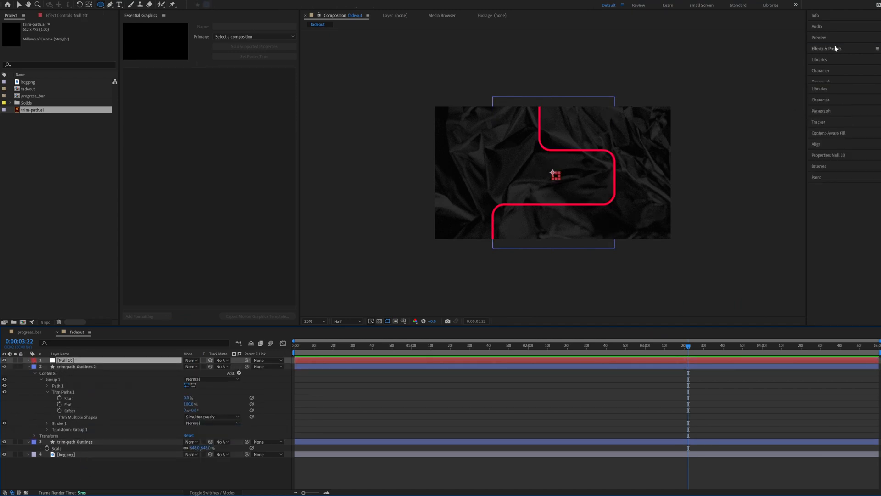
pyautogui.write('slider')
pyautogui.write('content("Group 1").content("Trim Paths 1").start -')
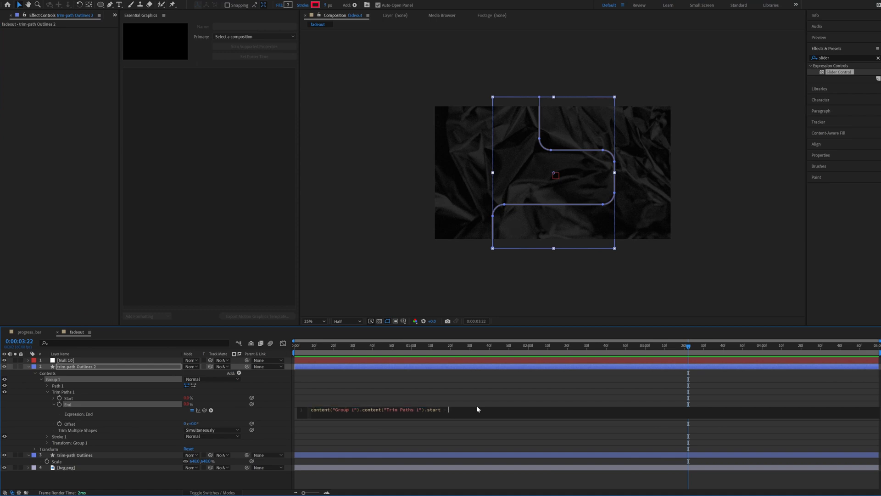
# Link Trim End to Start offset by 15 so the stroke forms a short snake
pyautogui.write('15')
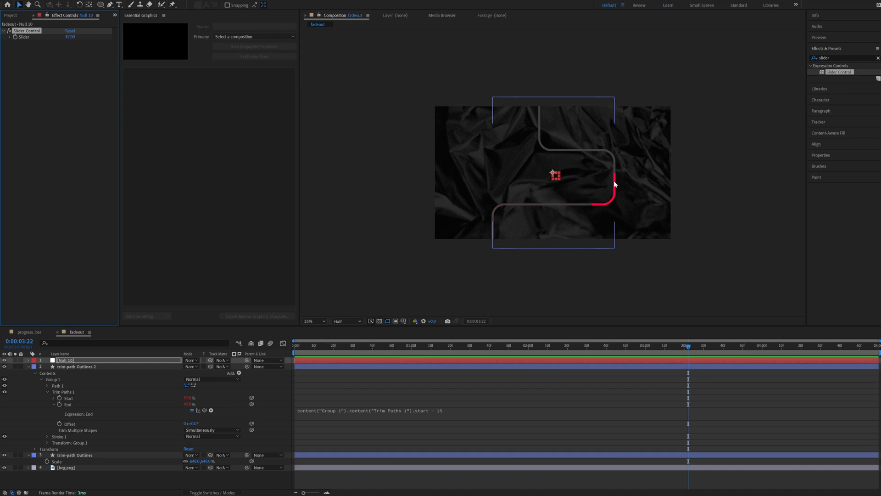
pyautogui.moveTo(469, 344)
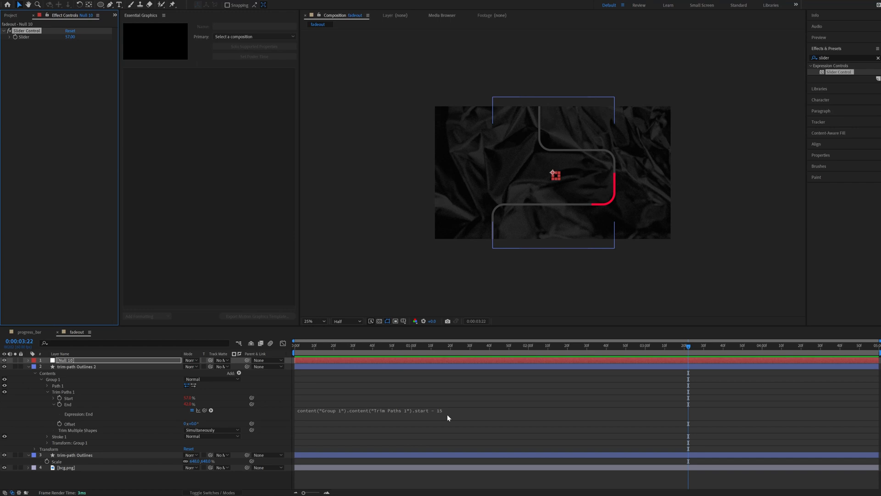
pyautogui.moveTo(611, 189)
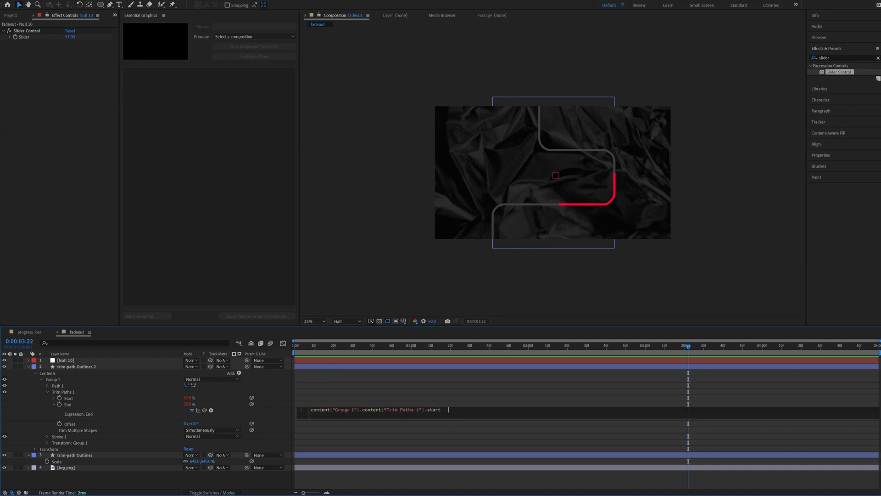
pyautogui.write('- 15')
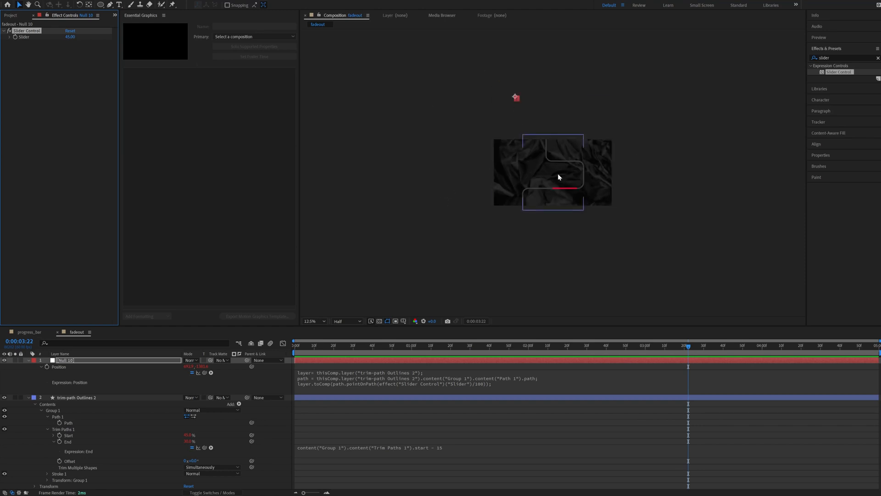
# Adjust the slider so the snake sits on the lower stretch, then add another null
pyautogui.click(312, 322)
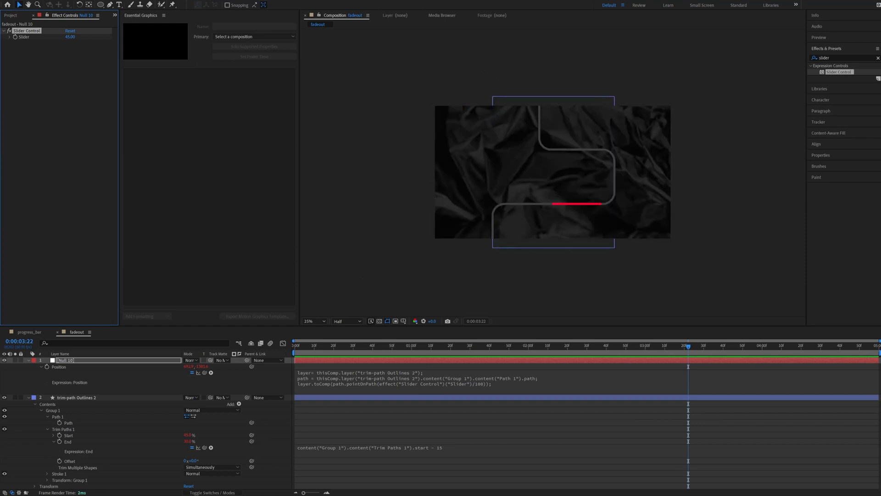
pyautogui.rightClick(84, 377)
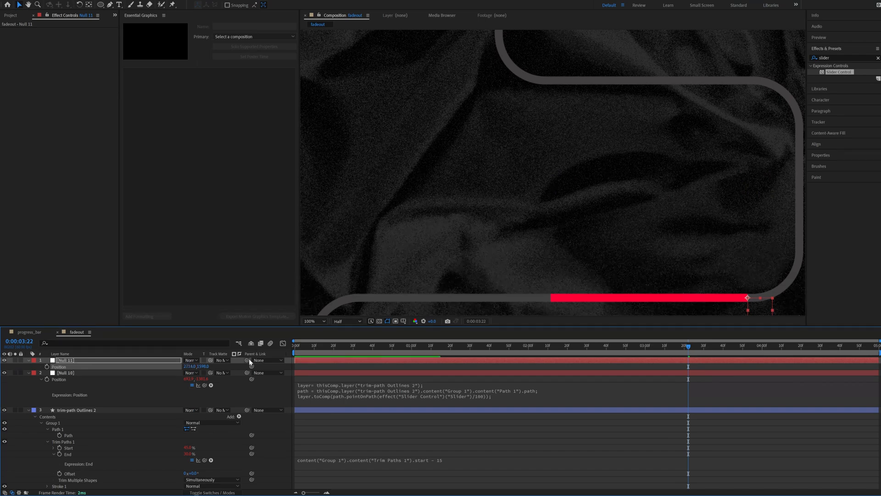
# Parent the new null to Null 10 and start an ellipse over the red snake
pyautogui.click(267, 360)
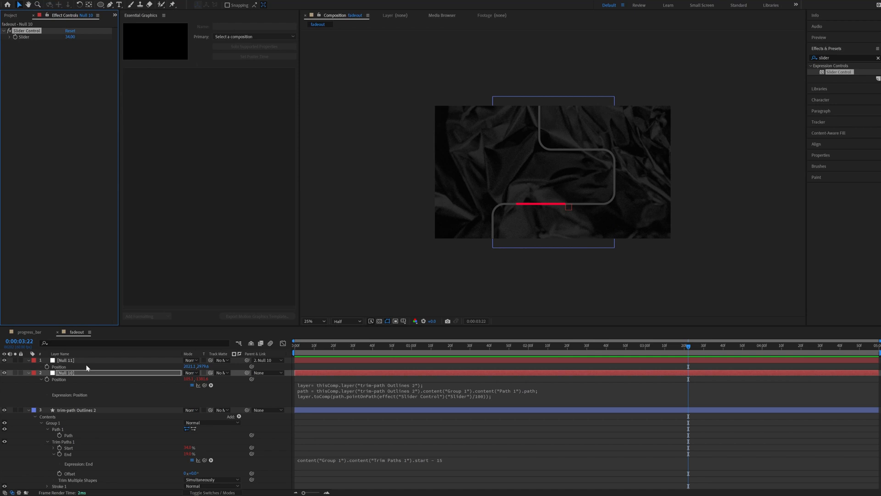
pyautogui.click(314, 321)
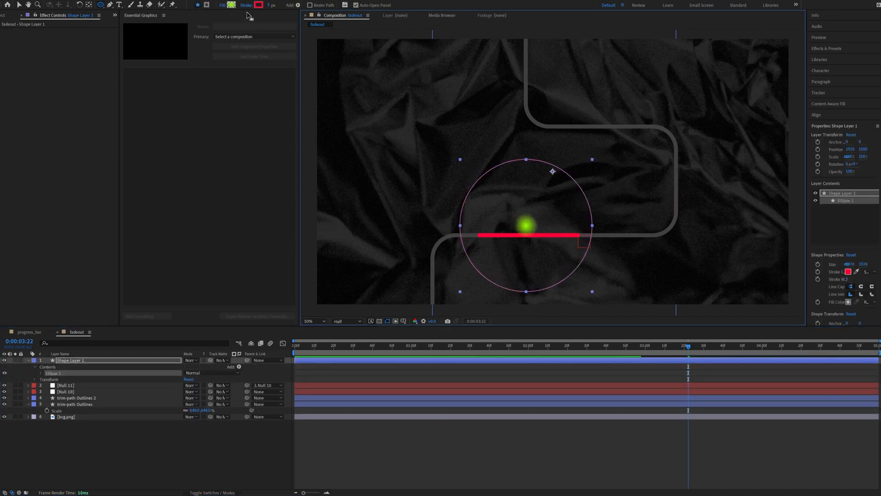
# Remove the green gradient circle's outline by setting its Stroke to None
pyautogui.click(247, 6)
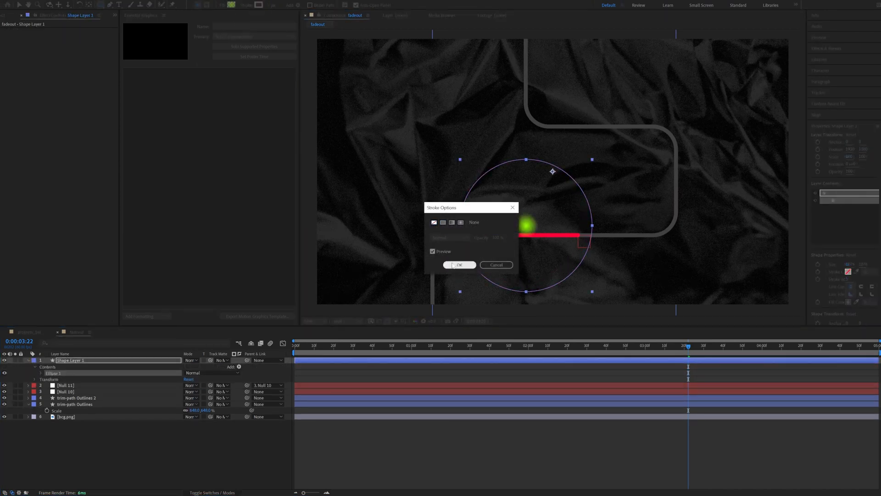
pyautogui.click(459, 264)
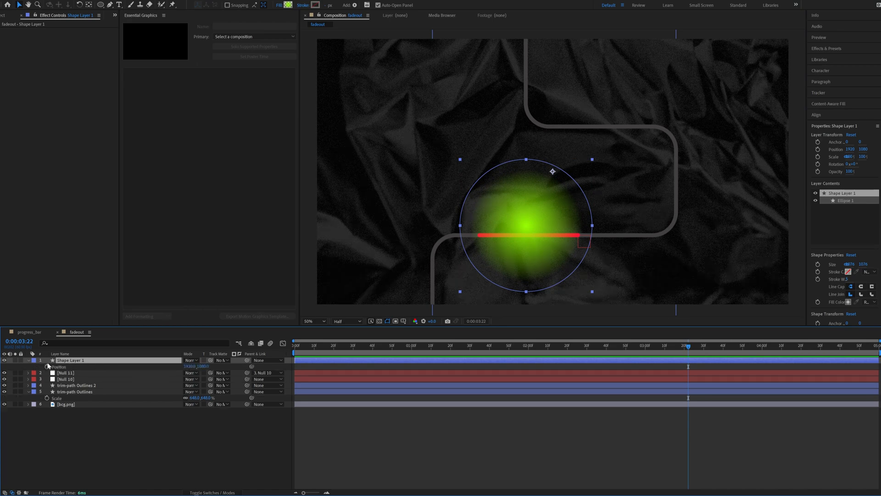
# Parent the circle to Null 11 so it sits at the red snake's tip
pyautogui.click(267, 360)
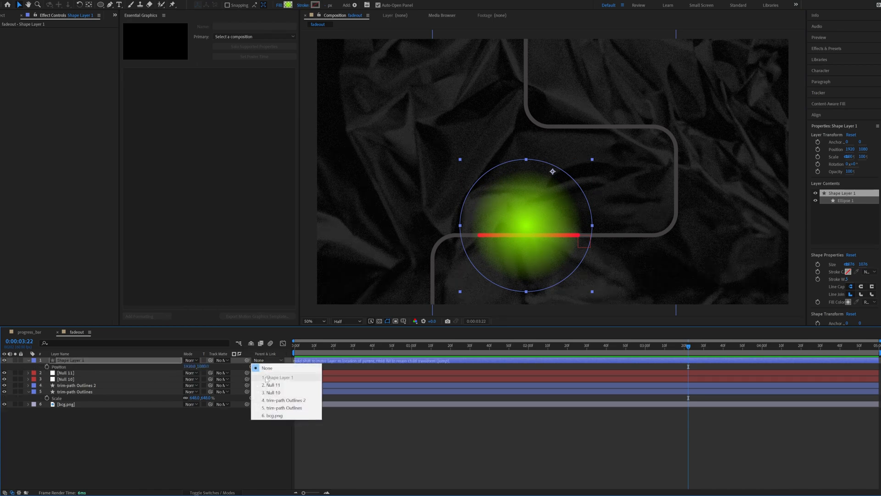
pyautogui.click(272, 392)
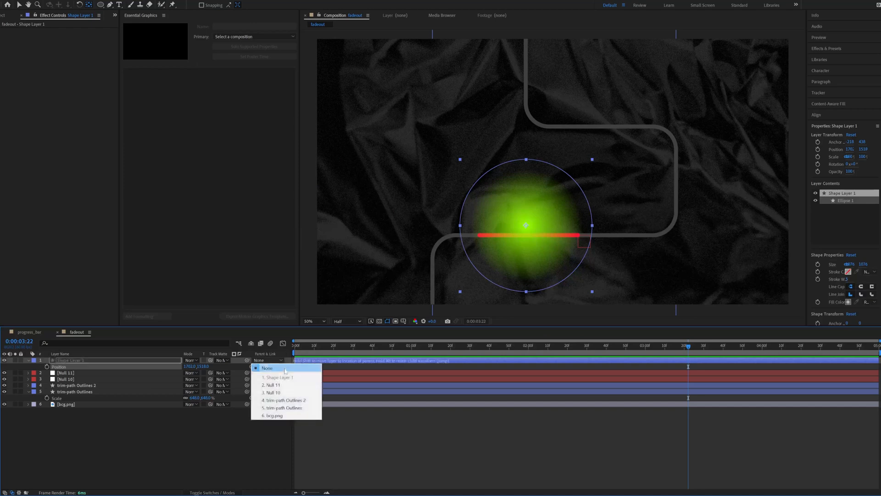
pyautogui.click(271, 377)
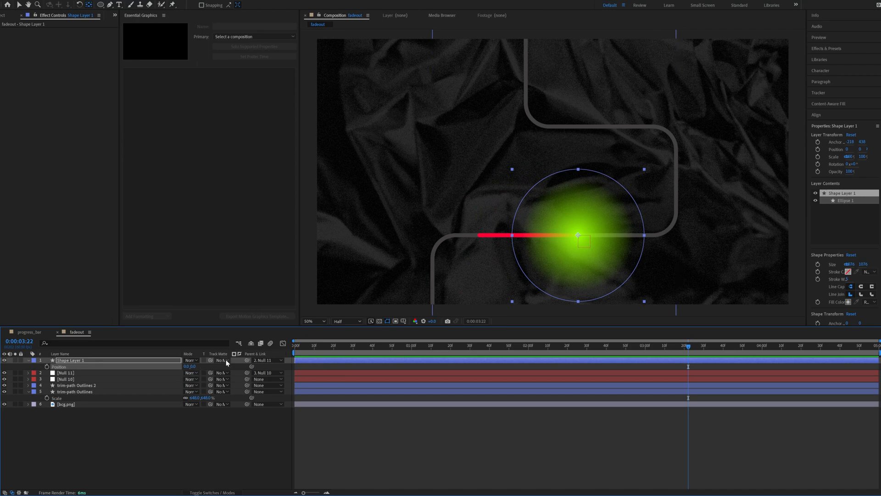
pyautogui.click(219, 360)
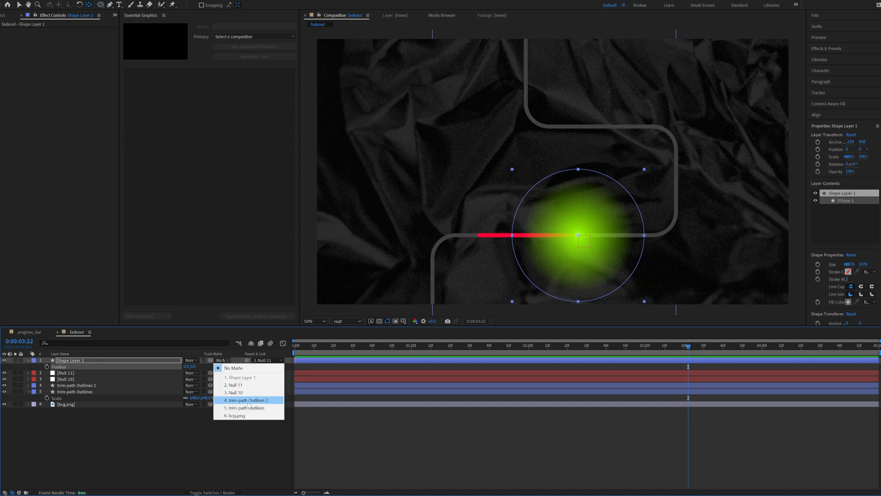